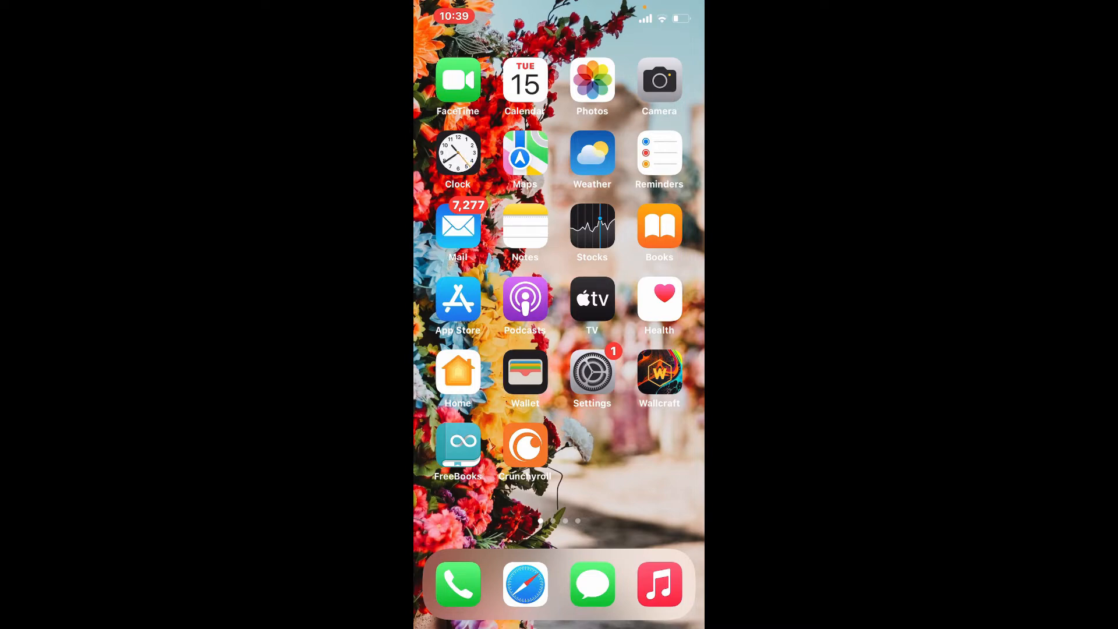
Swipe across the Home Screen pages to find and launch the Coinbase app
scroll("left", 3)
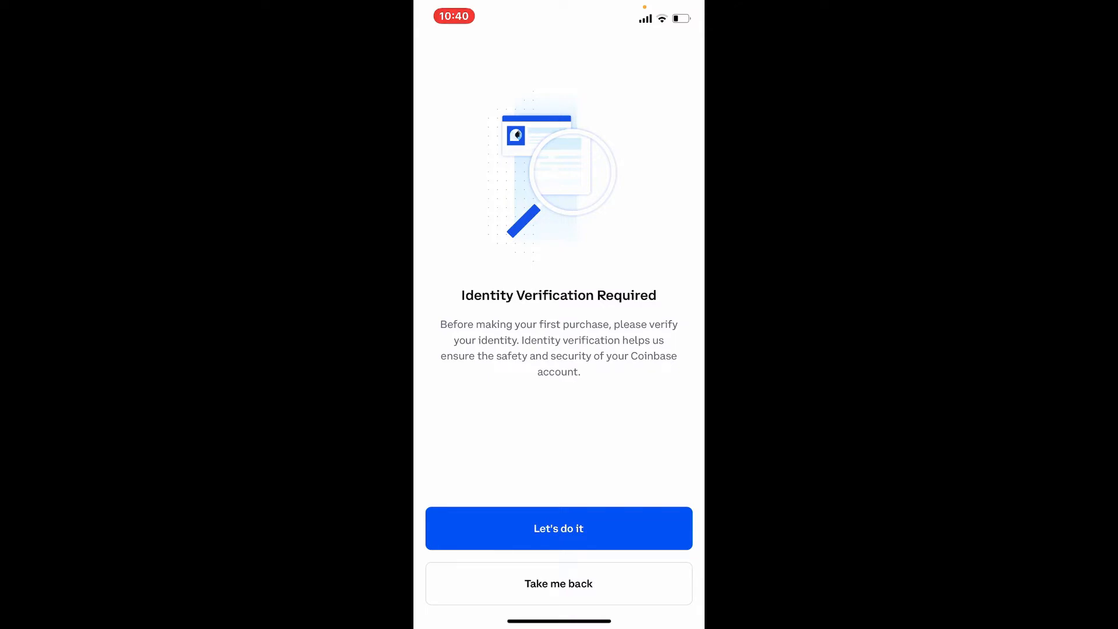
Dismiss the verification prompt with 'Take me back', then trigger it again from the home feed
left_click(558, 582)
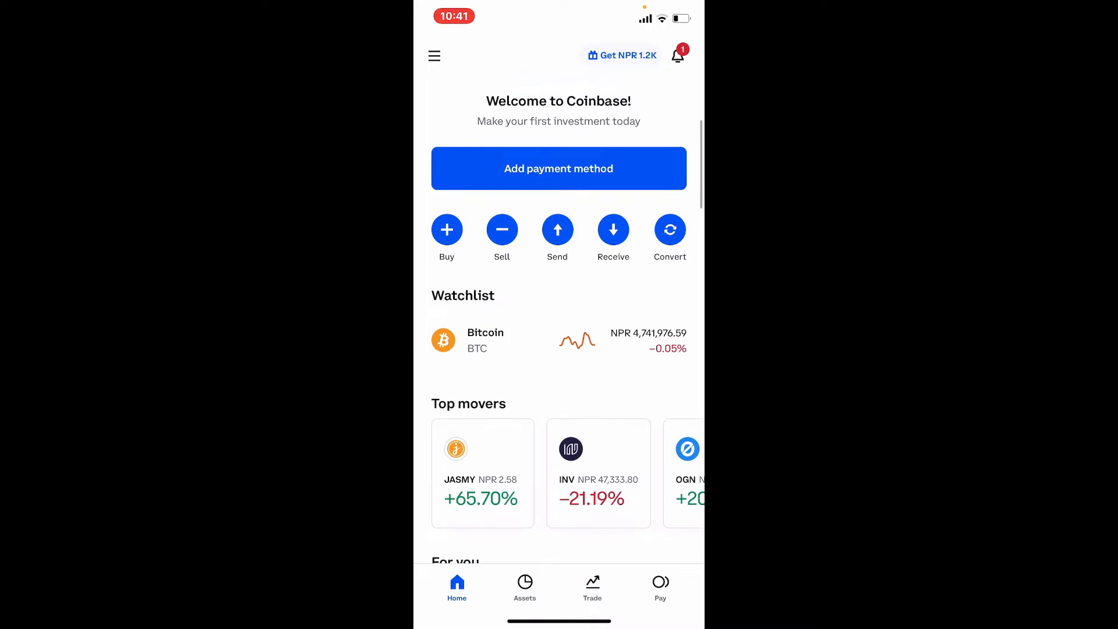
left_click(445, 229)
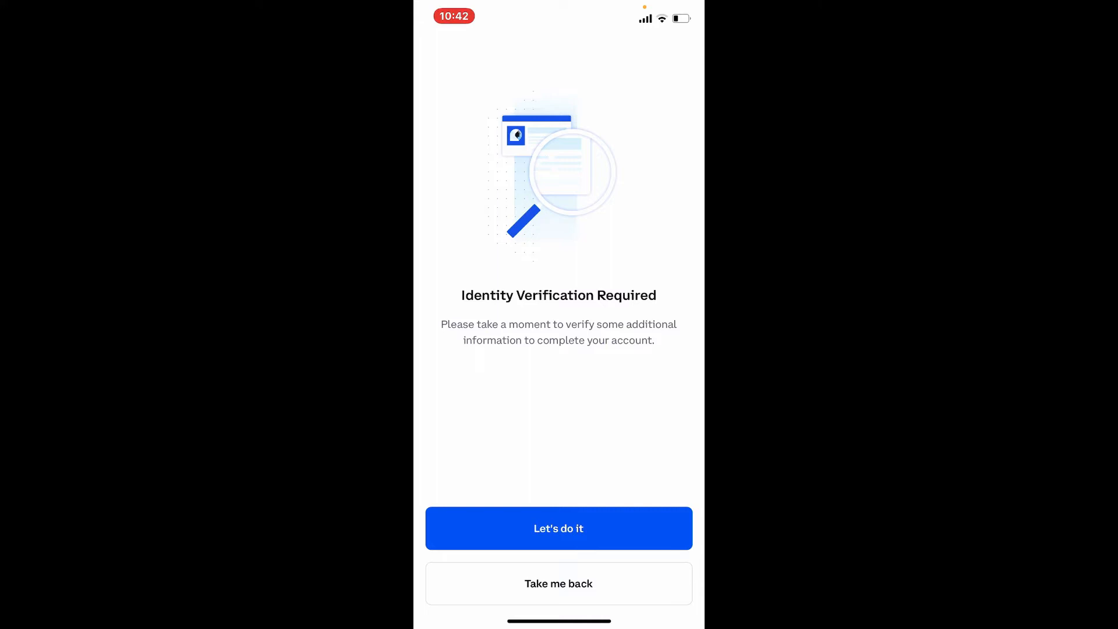
Accept 'Let's do it' and continue past the Verify your photo ID screen
left_click(558, 527)
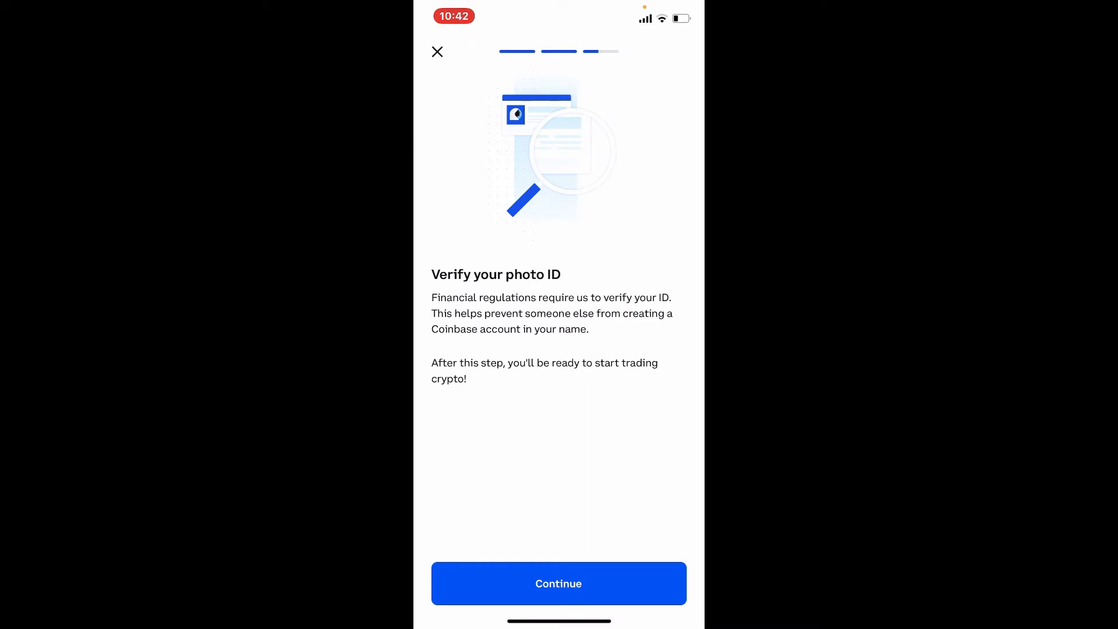
left_click(559, 583)
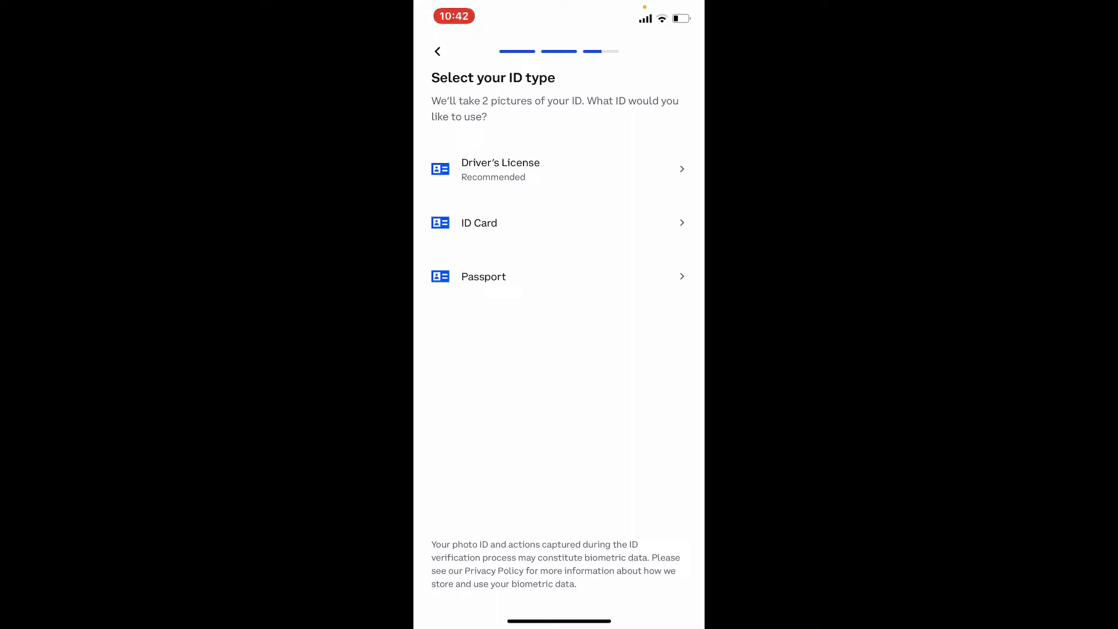
Pick an ID type to photograph and enable Coinbase's camera access in Settings
left_click(559, 168)
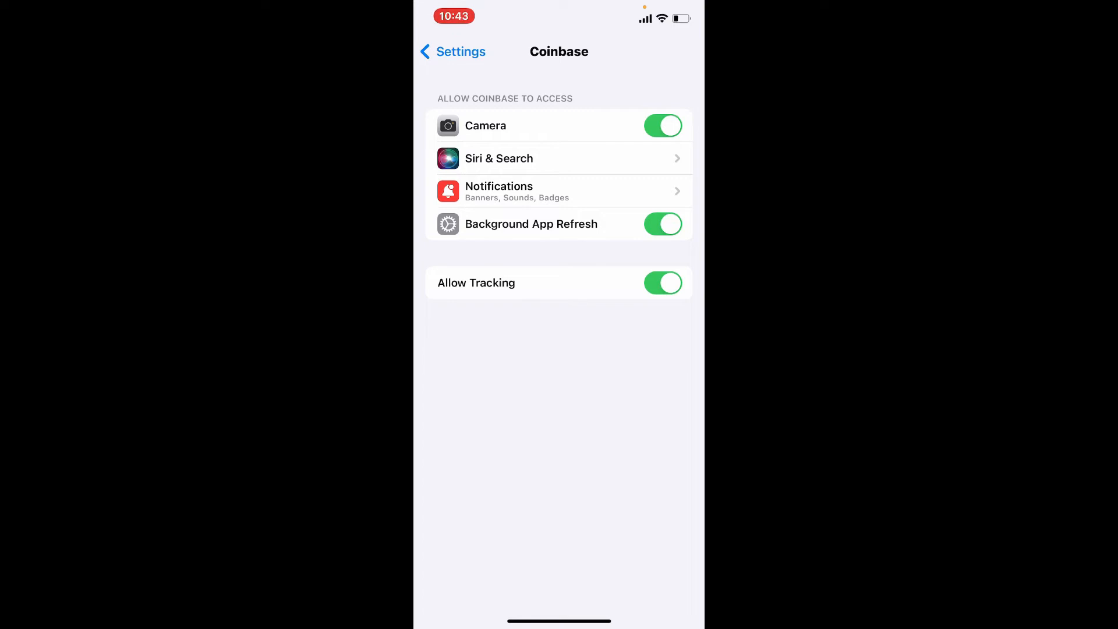
Return to the ID capture screen, quit verification with 'Yes, I'm sure', and go Home
left_click(452, 51)
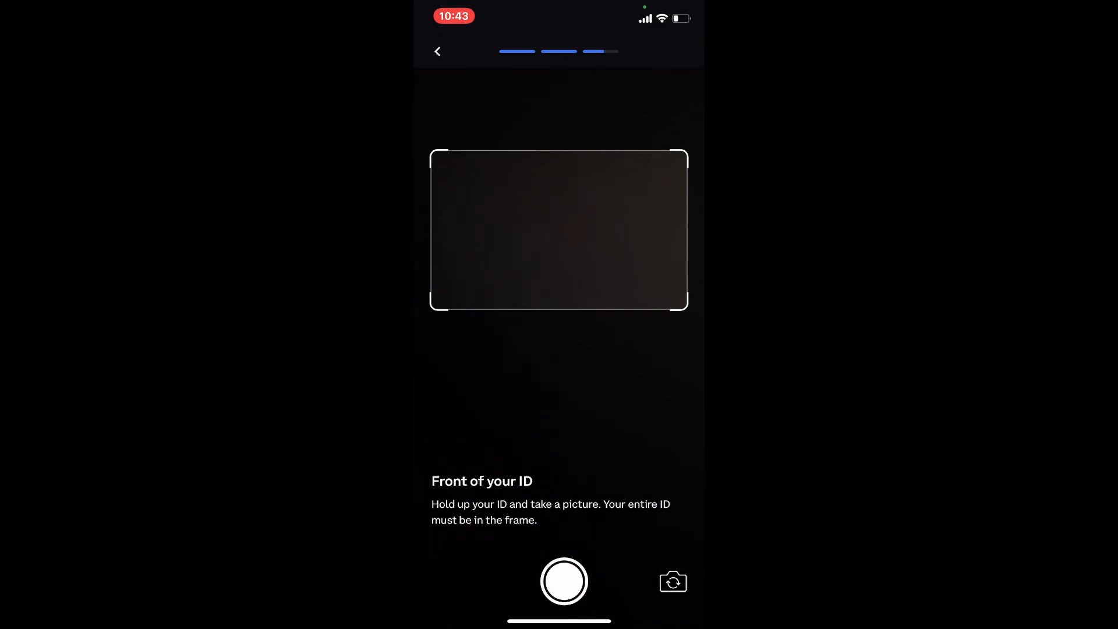
left_click(437, 51)
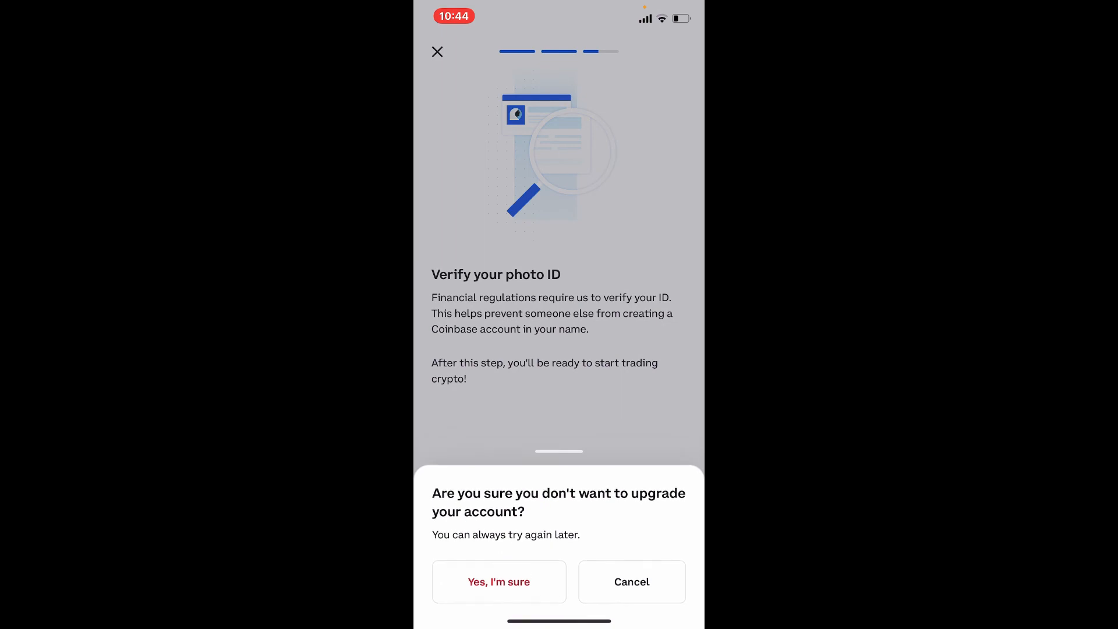
left_click(498, 581)
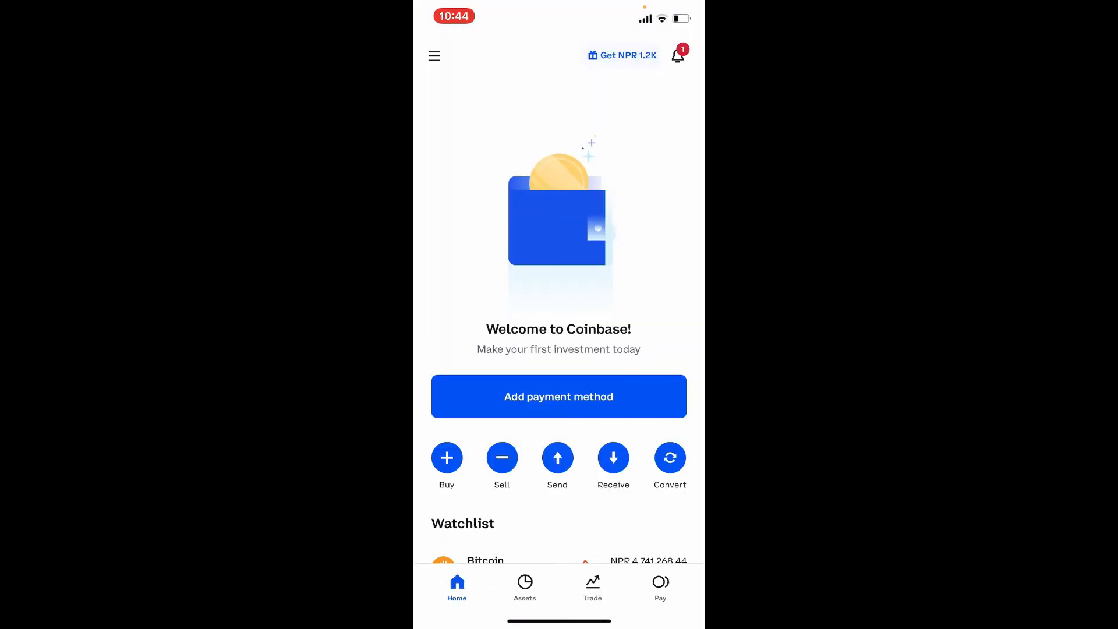
key("home")
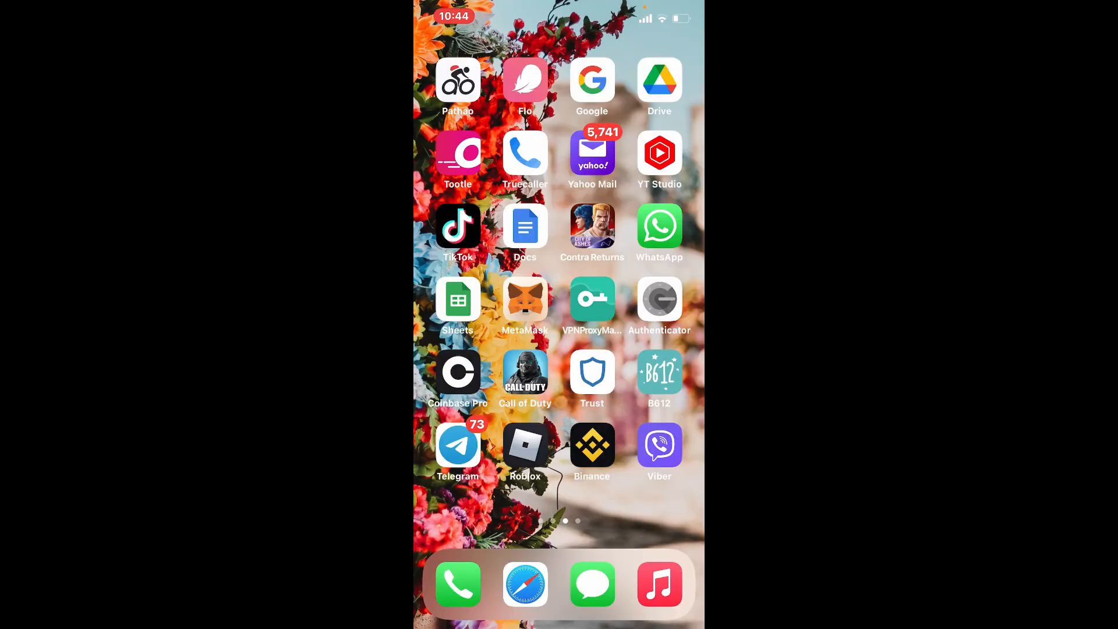